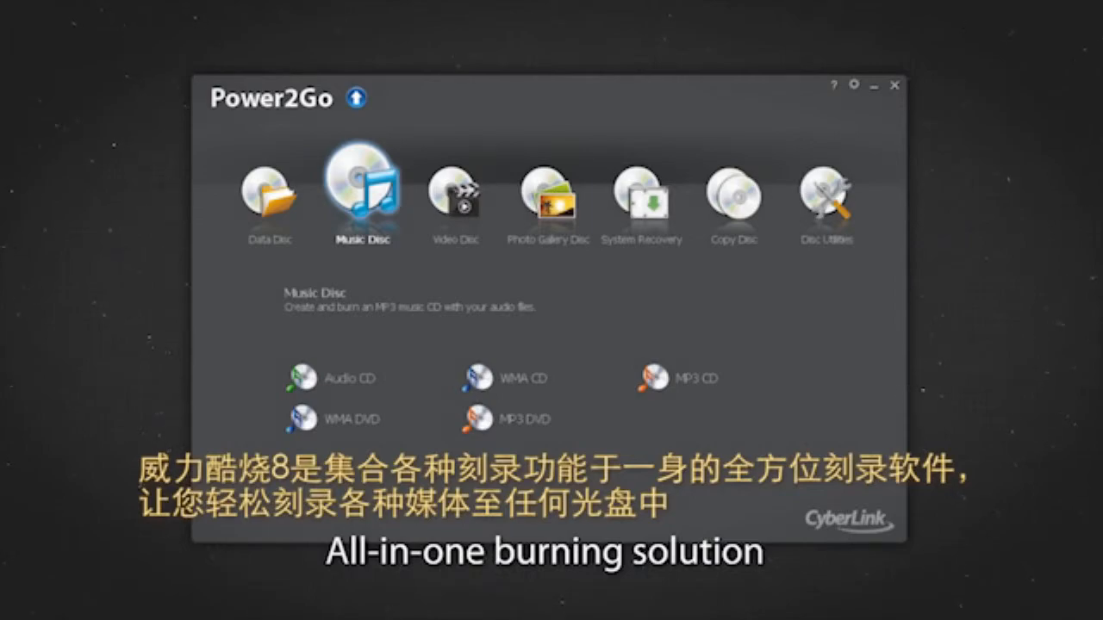
# Step: Browse the Data Disc and Music Disc options, then choose Burn Recovery Disc under System Recovery
pyautogui.click(642, 198)
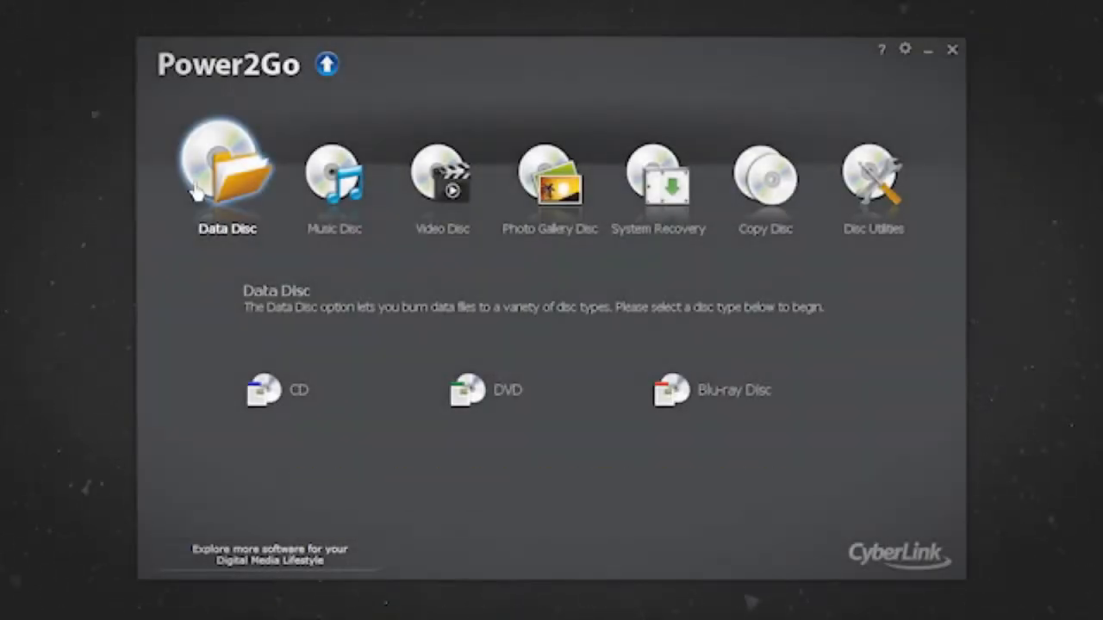
pyautogui.click(334, 176)
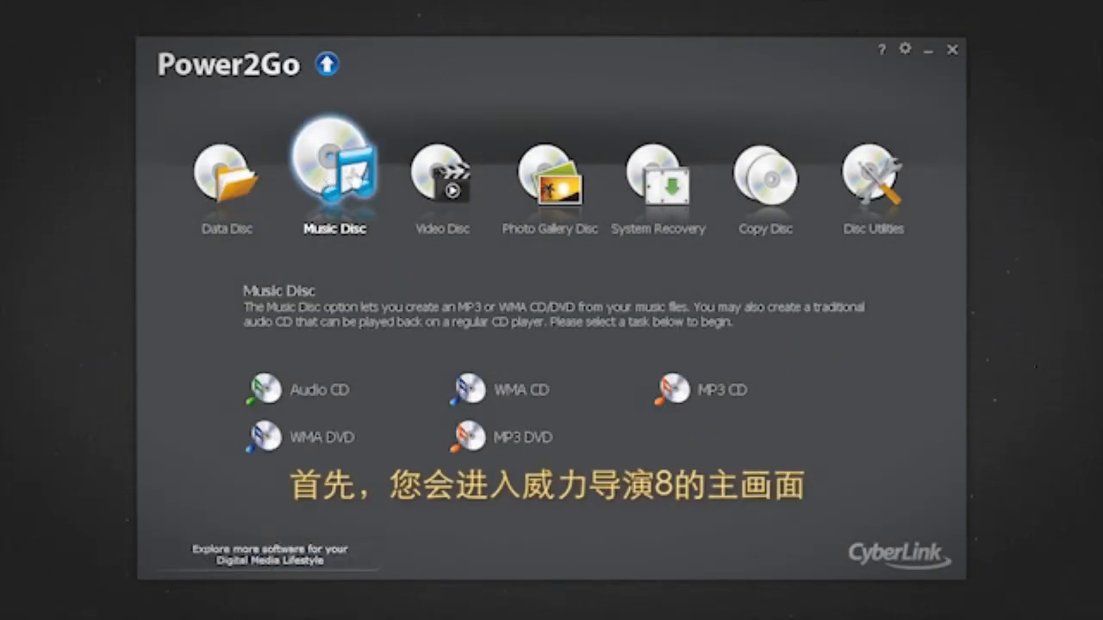
pyautogui.click(658, 181)
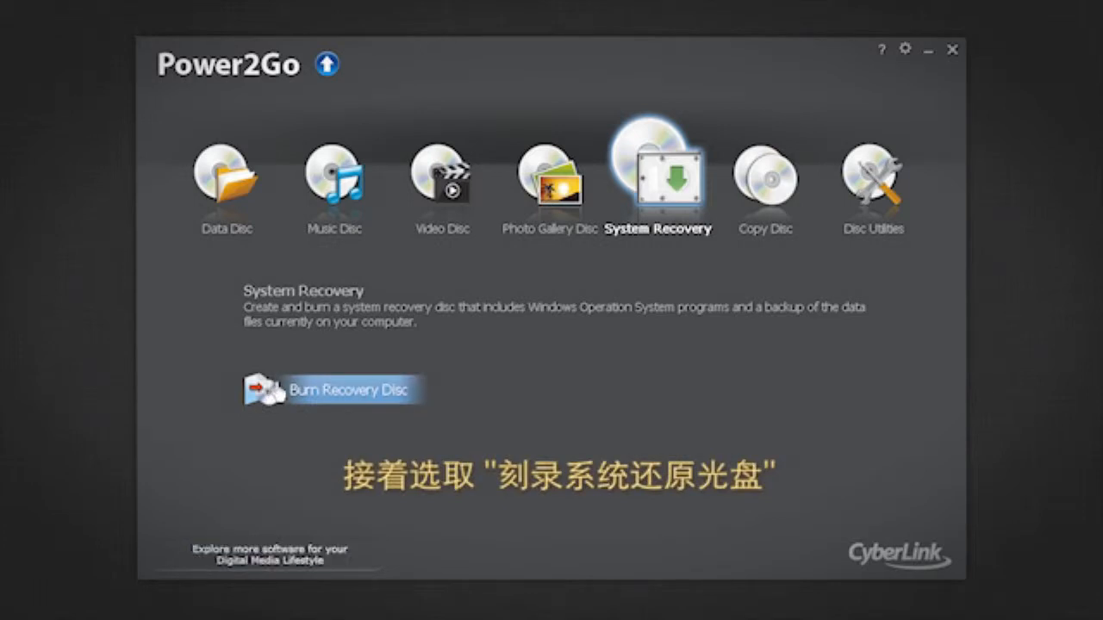
pyautogui.click(332, 389)
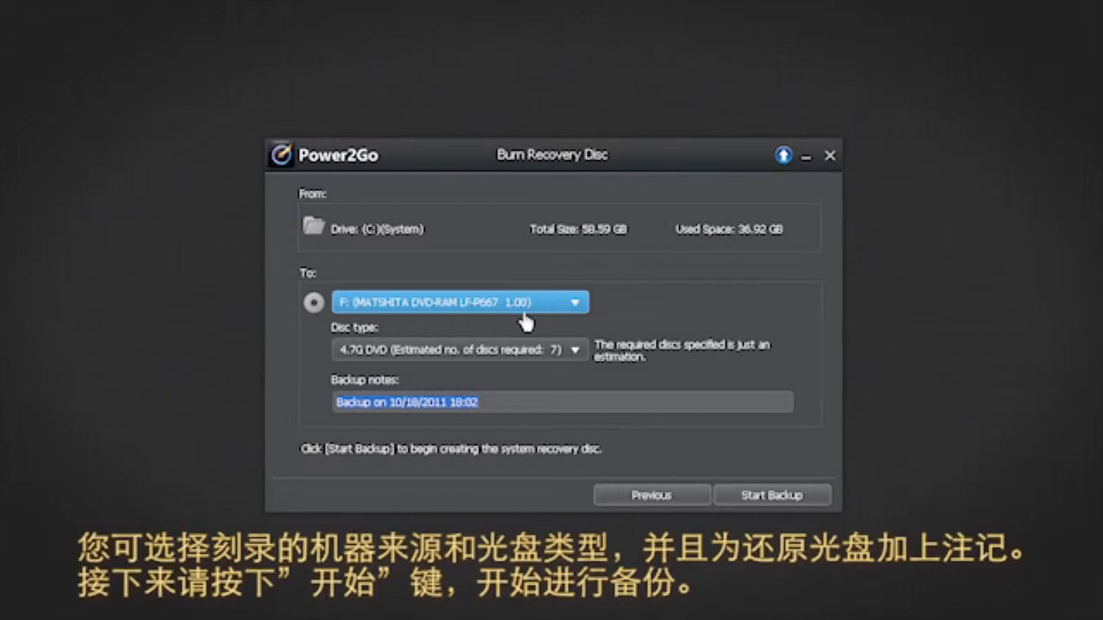
pyautogui.moveTo(465, 379)
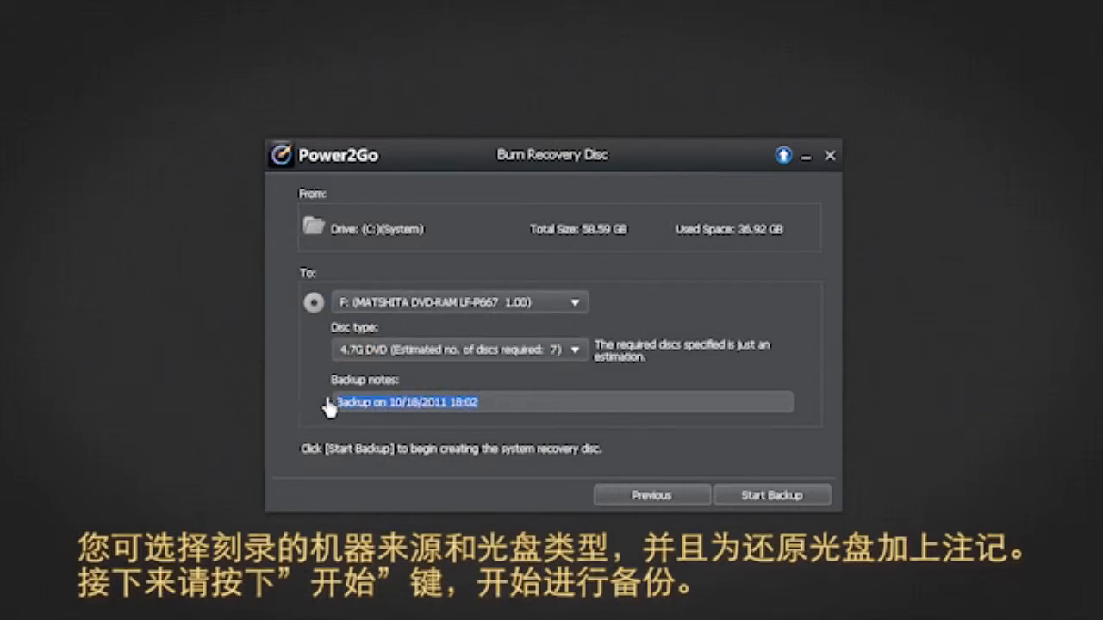
# Step: Enter backup notes 'Backup computer august 22nd, 2011' and start the backup
pyautogui.write('Backup computer august 22nd, 2011')
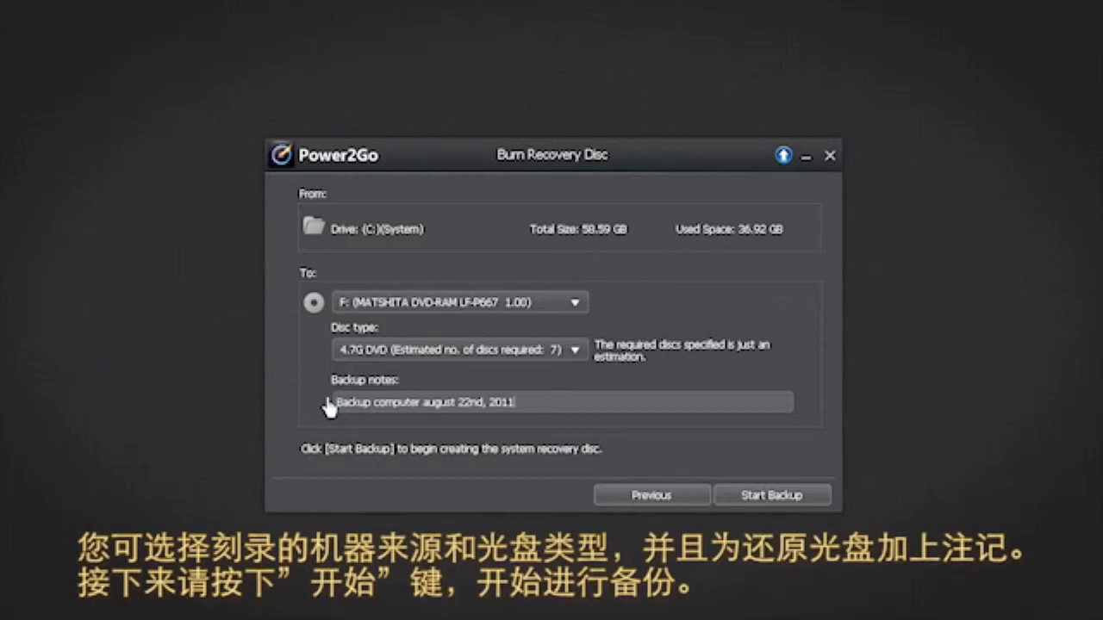
pyautogui.moveTo(771, 495)
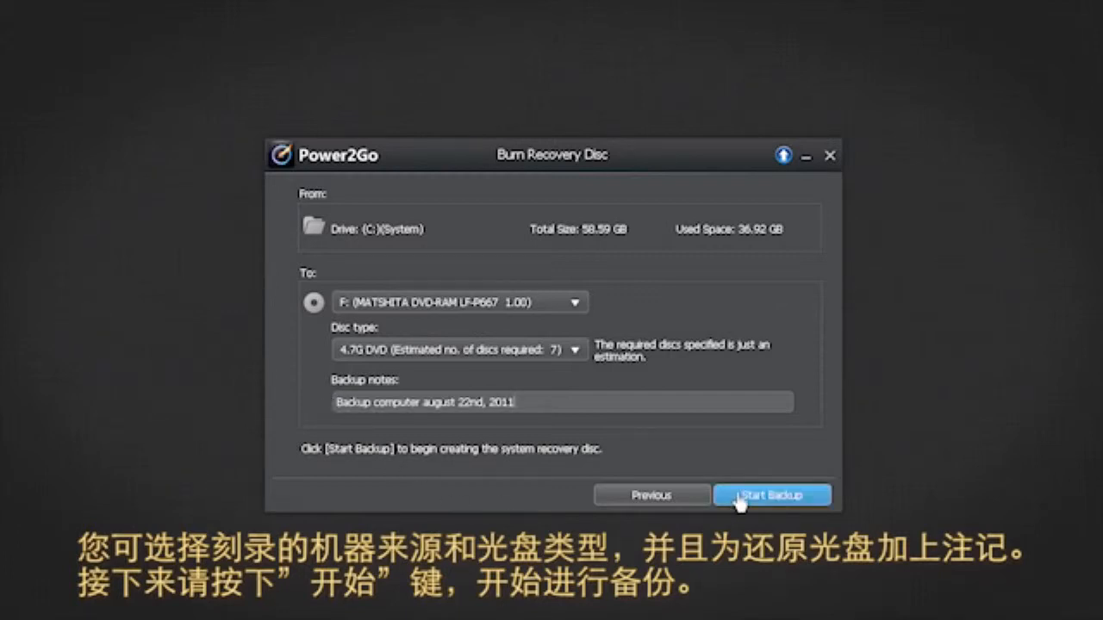
pyautogui.click(770, 494)
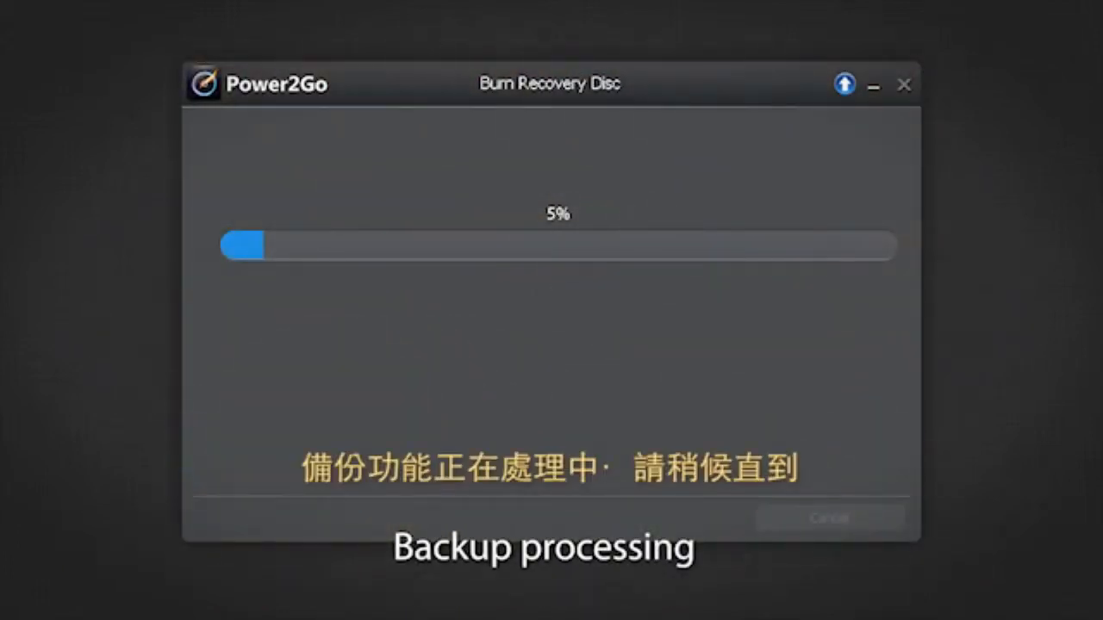